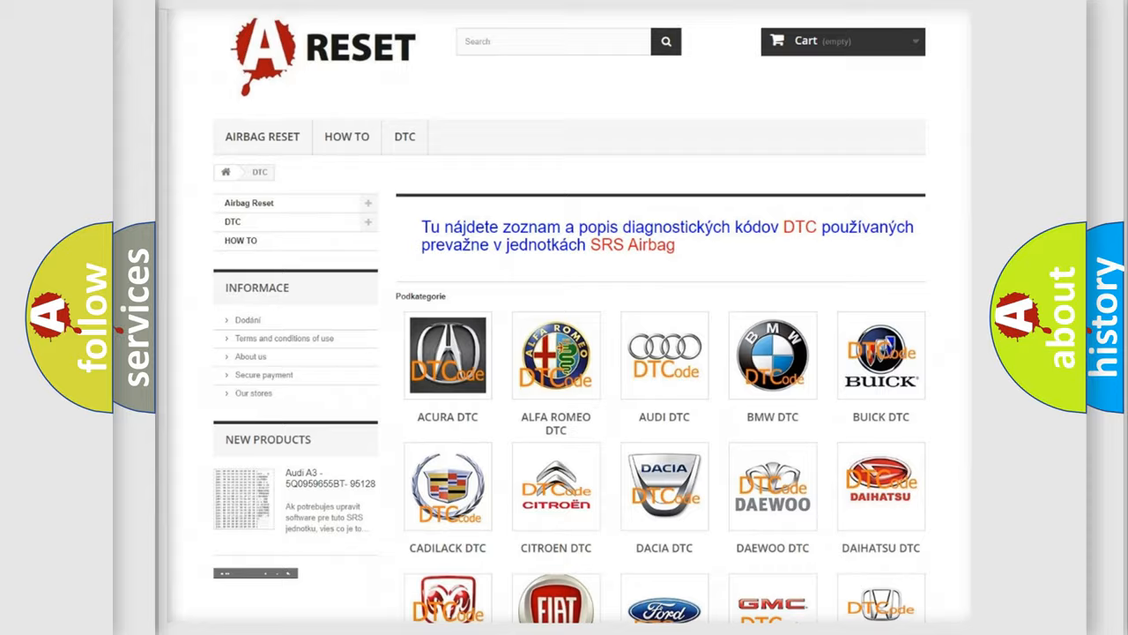
# Step: Scroll the DTC brand grid down to reveal the Toyota DTC logo
pyautogui.scroll(-3)
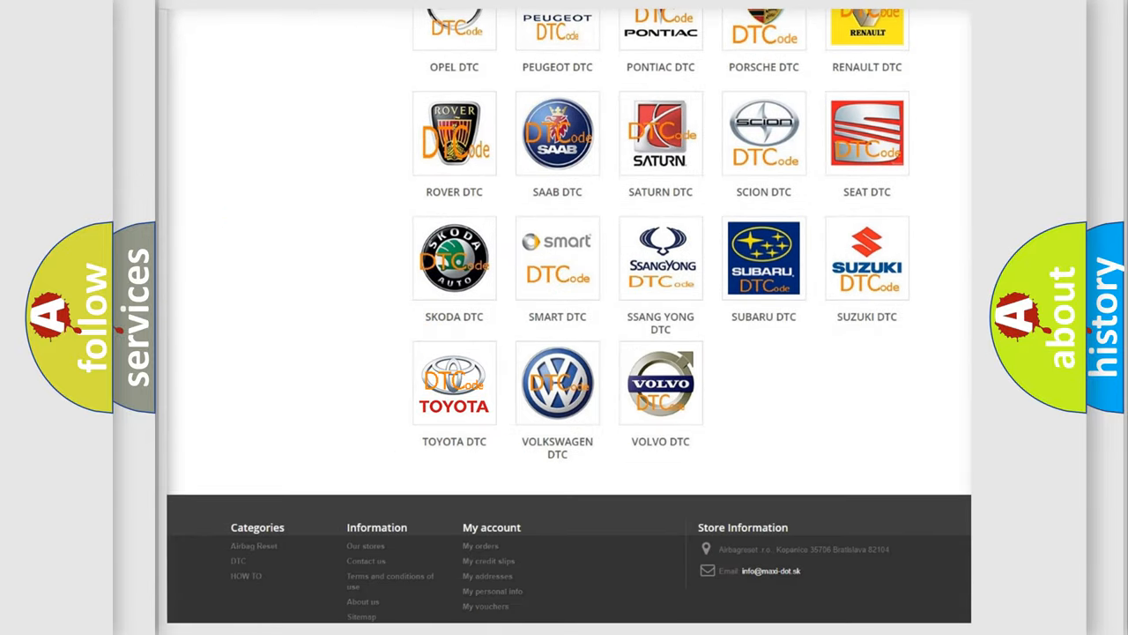
# Step: Open Toyota DTC and browse its diagnostic code subcategories from 14 onward
pyautogui.click(454, 382)
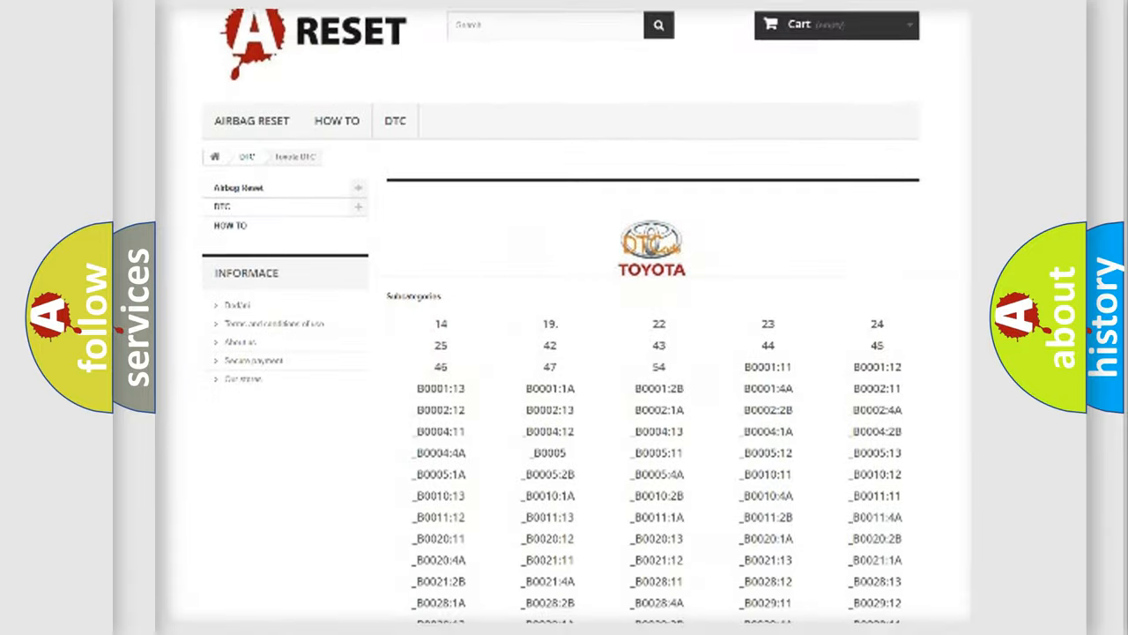
pyautogui.scroll(-3)
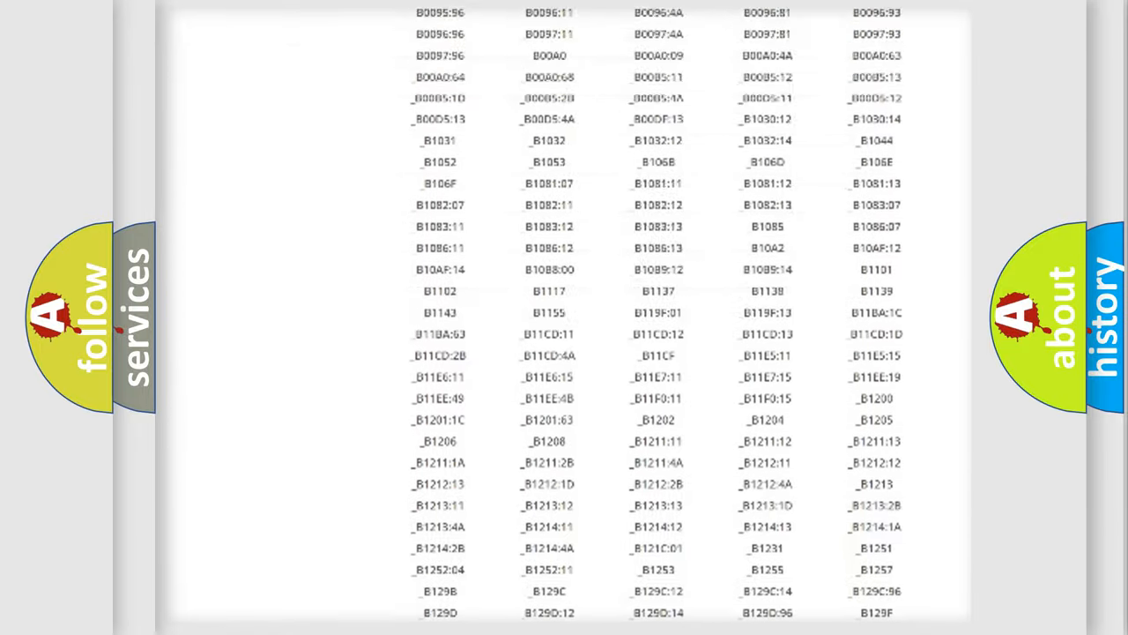
pyautogui.scroll(3)
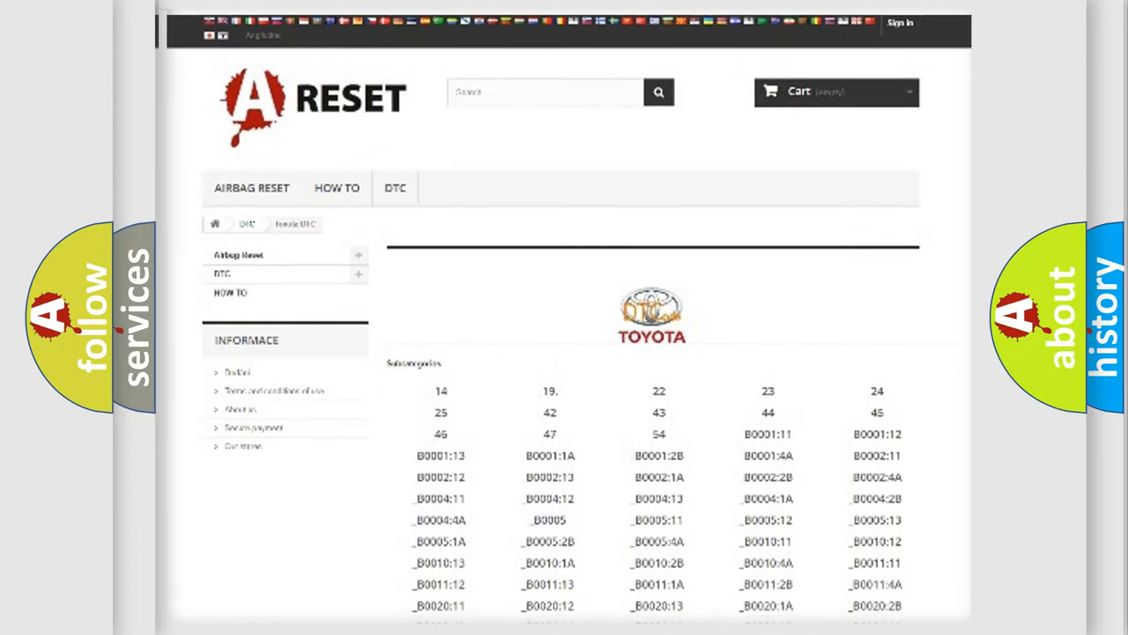